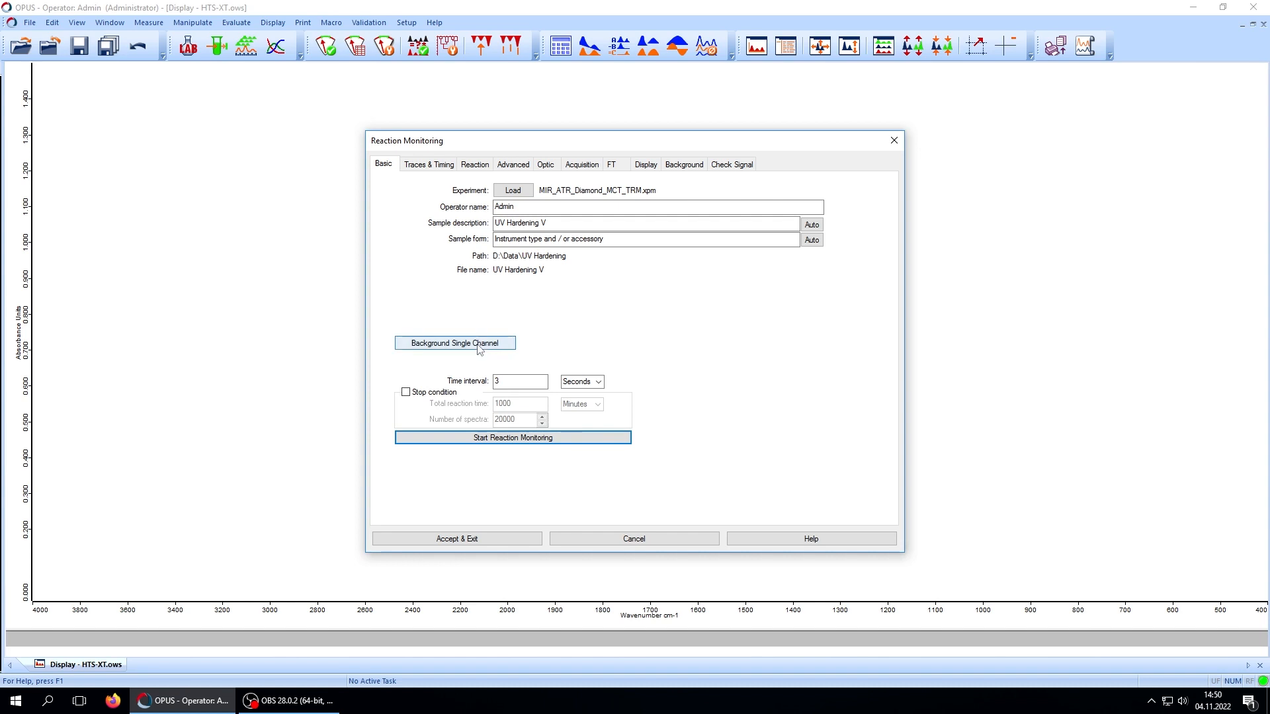
Start the UV hardening reaction-monitoring run and view its post-run 3D spectra, Glue traces and spectrum table.
left_click(453, 343)
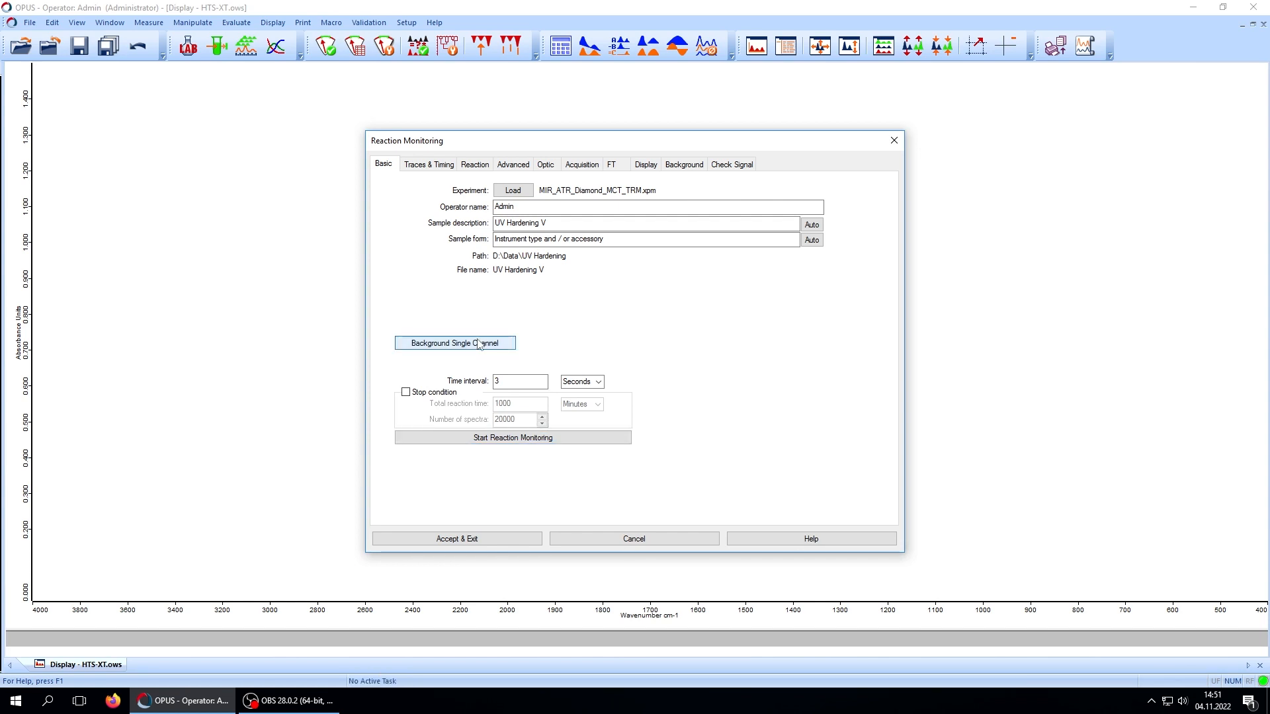
left_click(512, 438)
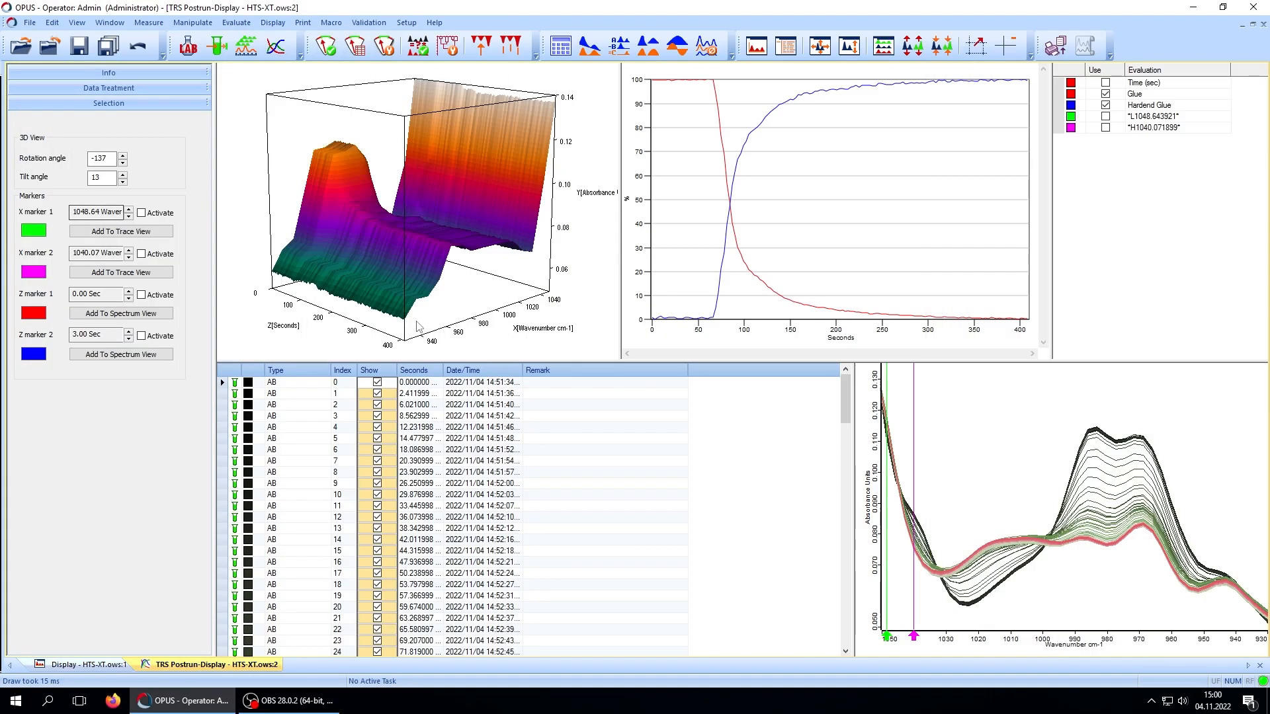
mouse_move(410, 119)
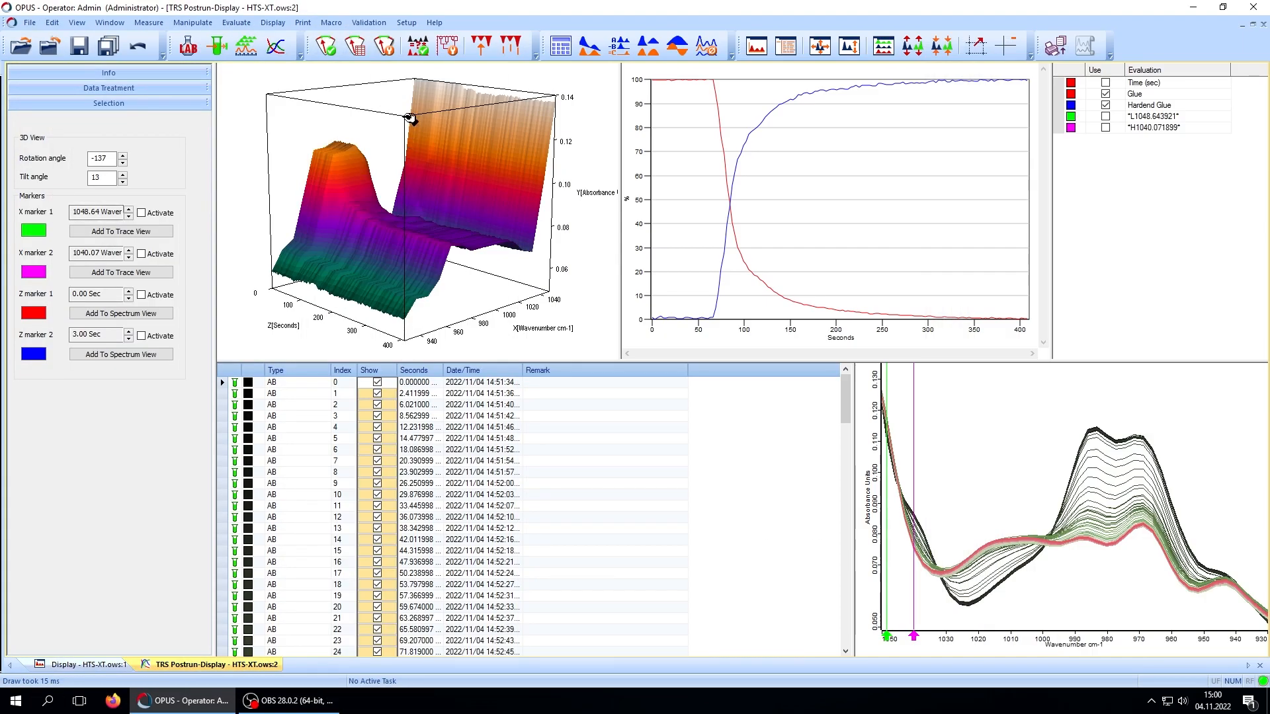